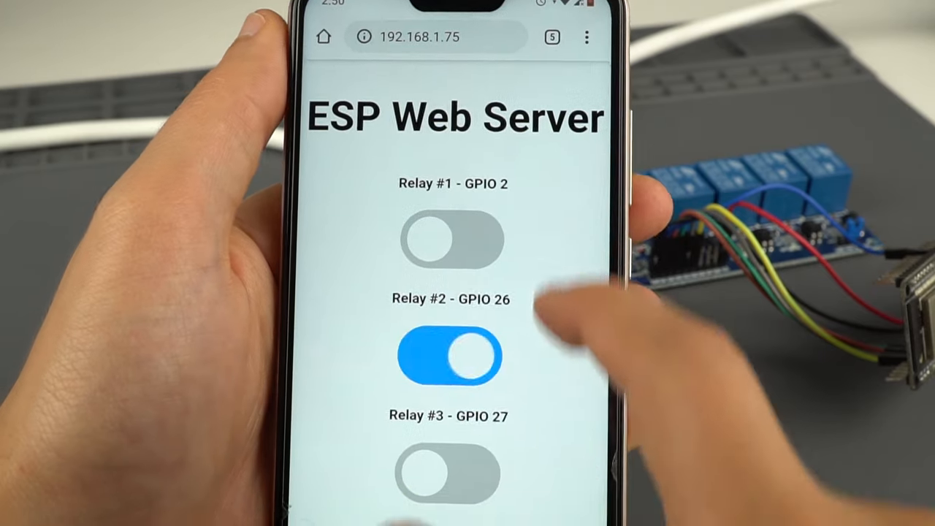
# Switch Relay #2 off, then turn Relay #1 and Relay #2 on to light the lamp
pyautogui.scroll(-3)
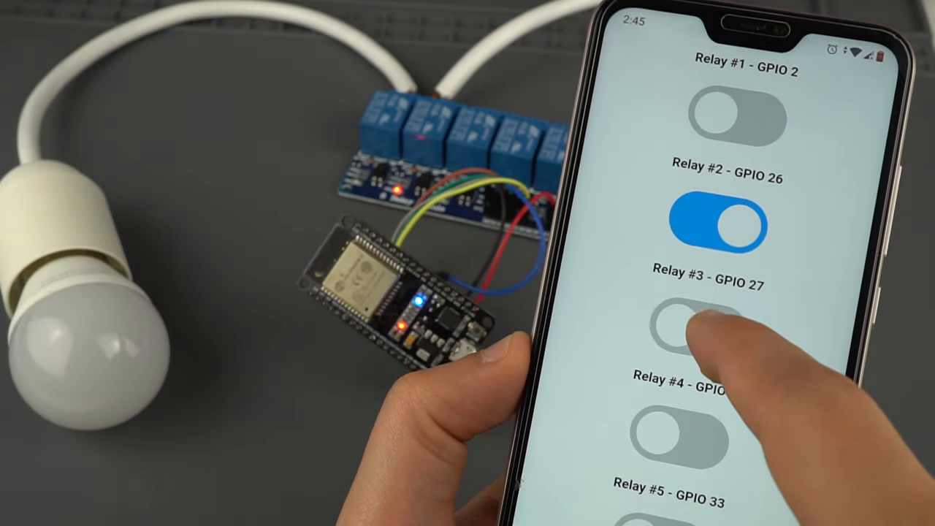
pyautogui.click(705, 325)
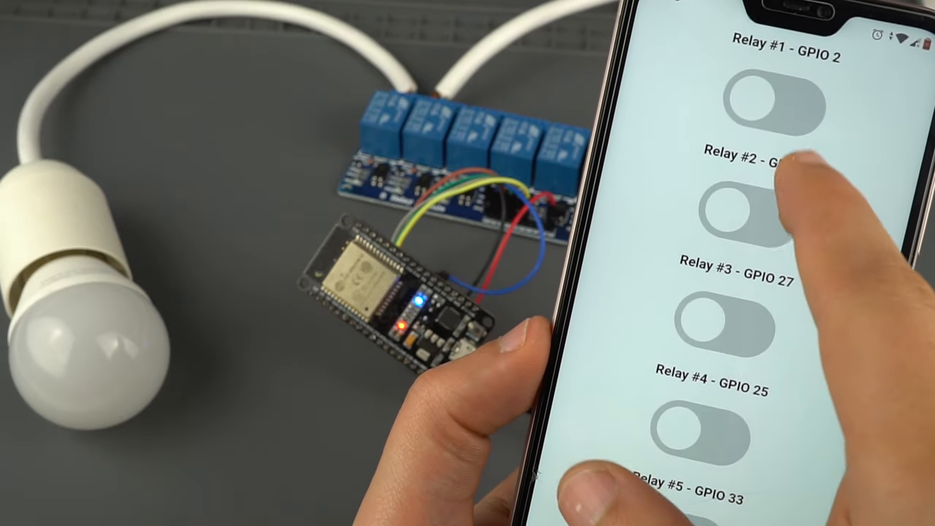
pyautogui.click(771, 106)
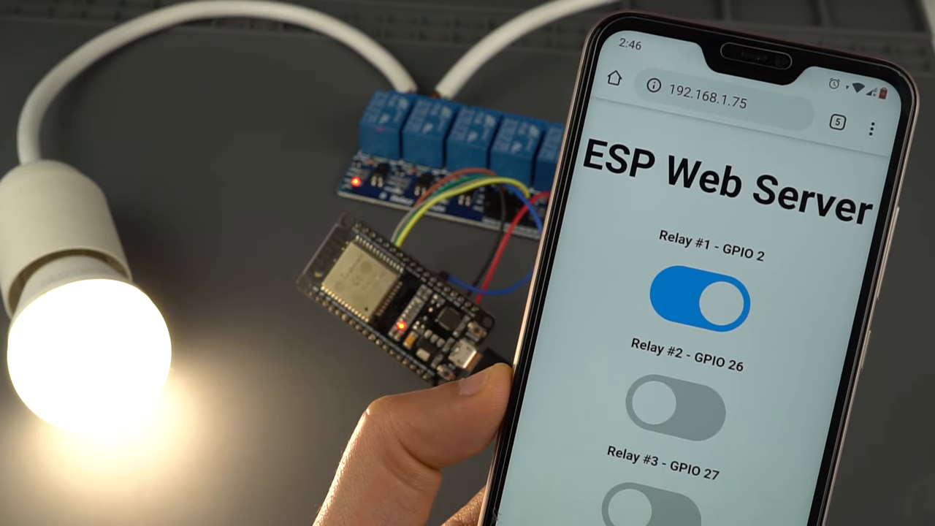
pyautogui.click(411, 274)
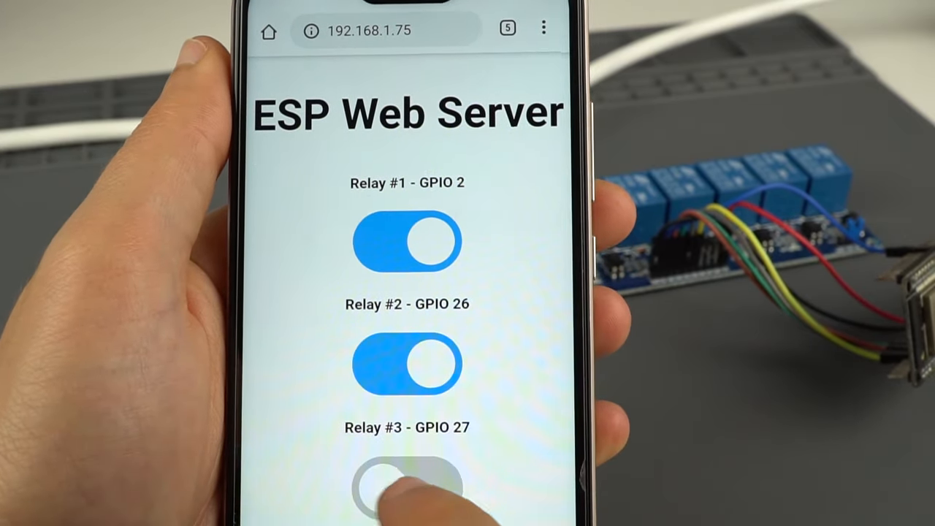
pyautogui.scroll(-3)
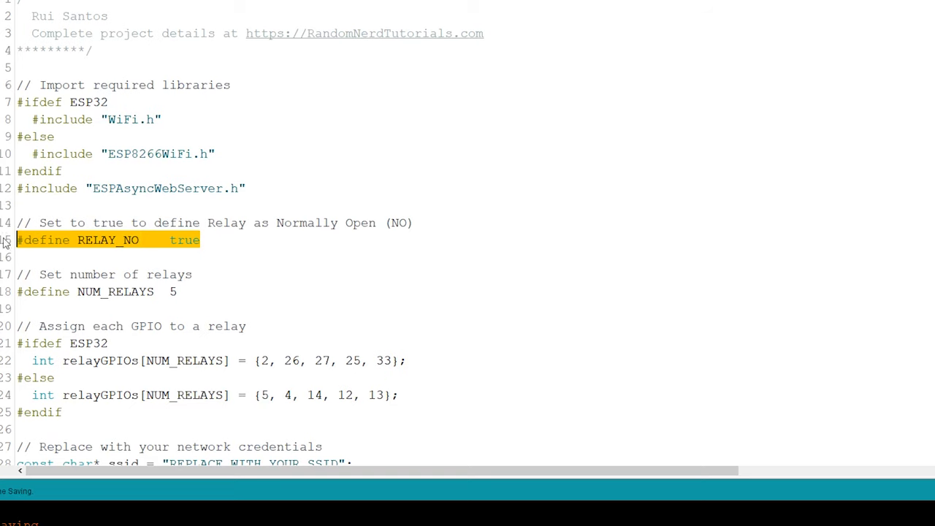
# Set RELAY_NO to false and the number of relays to 5
pyautogui.scroll(-3)
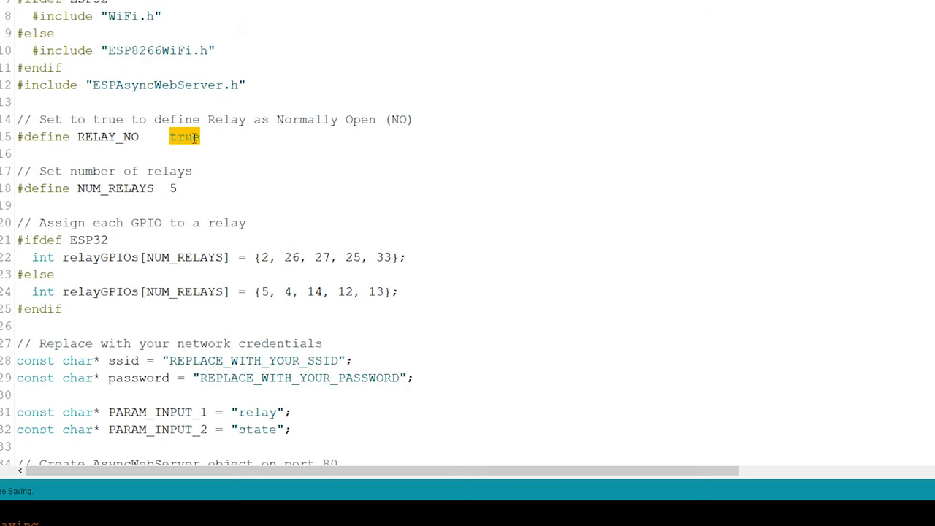
pyautogui.write('false')
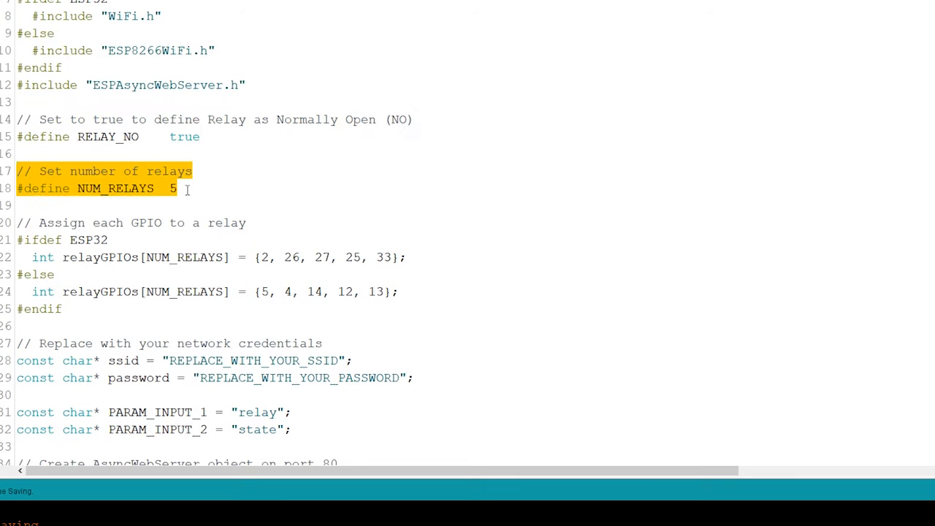
pyautogui.write('2')
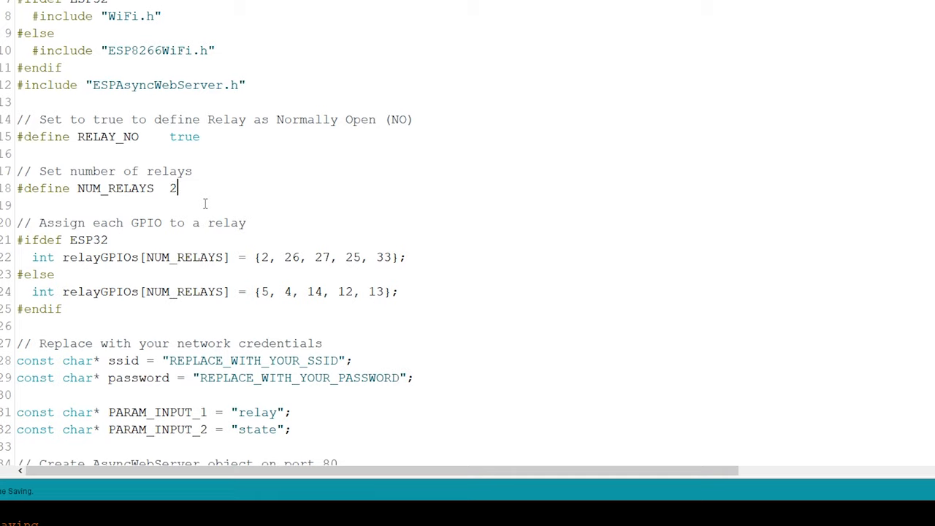
pyautogui.write('5')
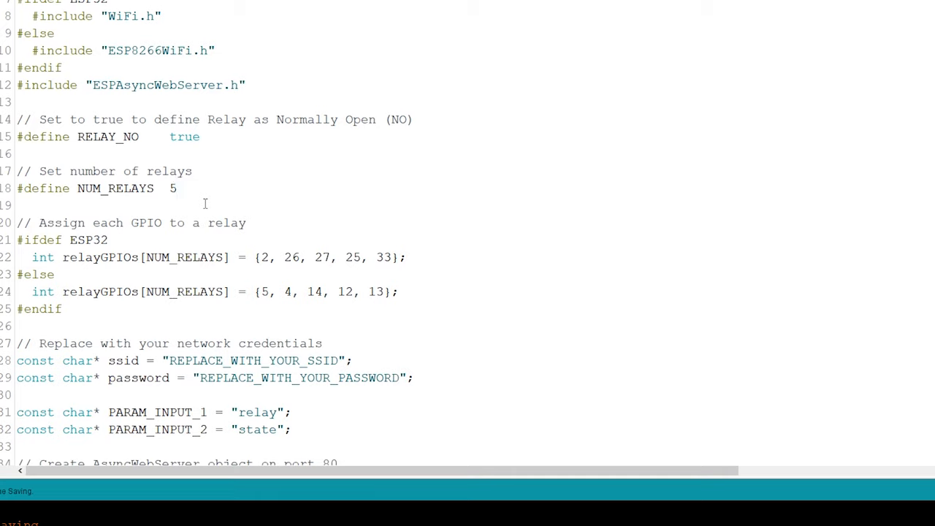
pyautogui.moveTo(18, 171); pyautogui.dragTo(176, 188)
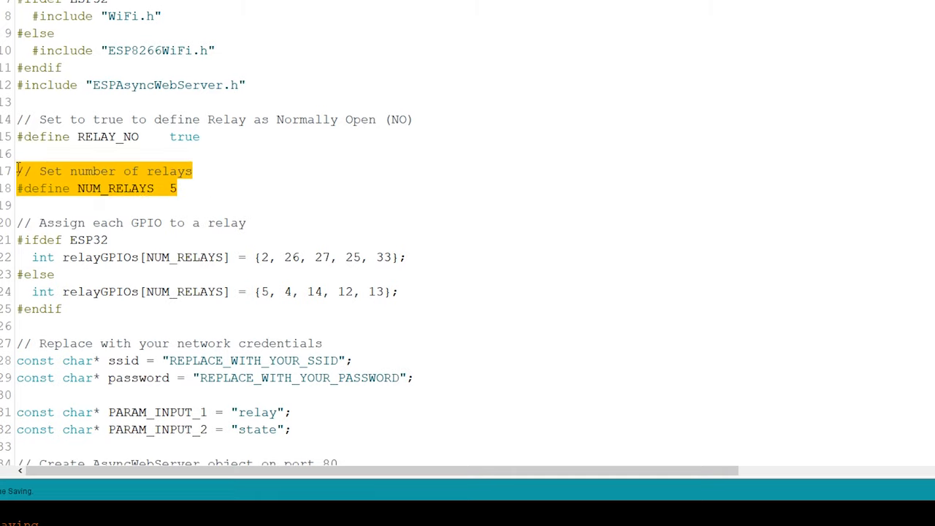
# Complete the relayGPIOs array as 2, 26, 27, 25, 33
pyautogui.scroll(-3)
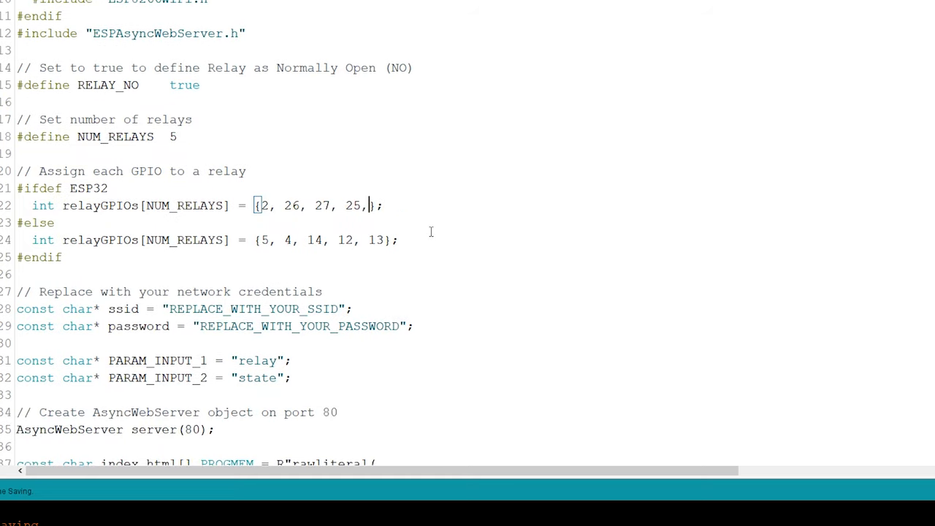
pyautogui.write('33')
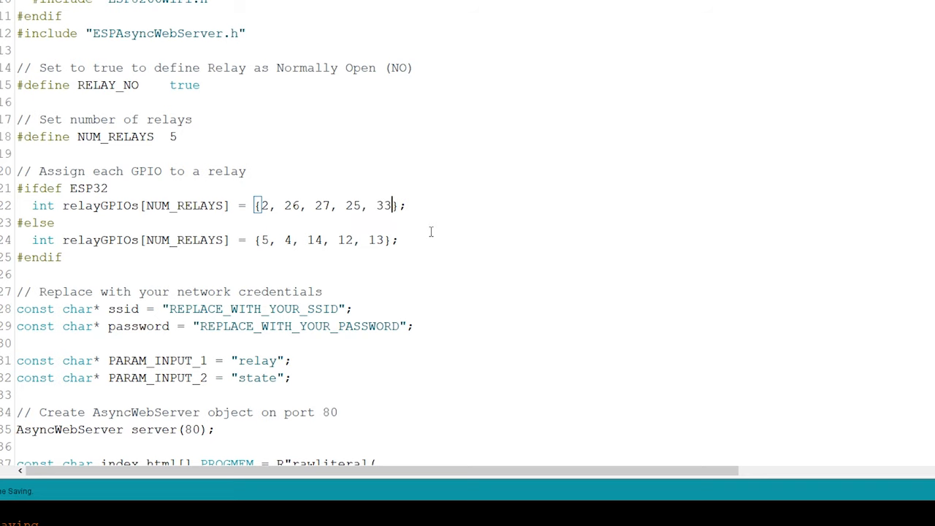
pyautogui.moveTo(18, 187); pyautogui.dragTo(407, 205)
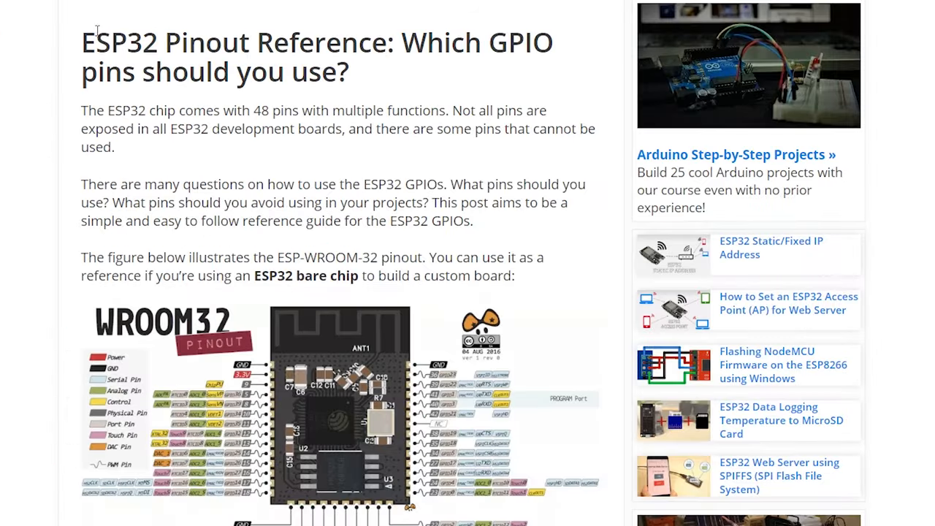
# Switch the browser to the ESP32 Pinout Reference article on GPIO usage
pyautogui.moveTo(82, 42); pyautogui.dragTo(387, 42)
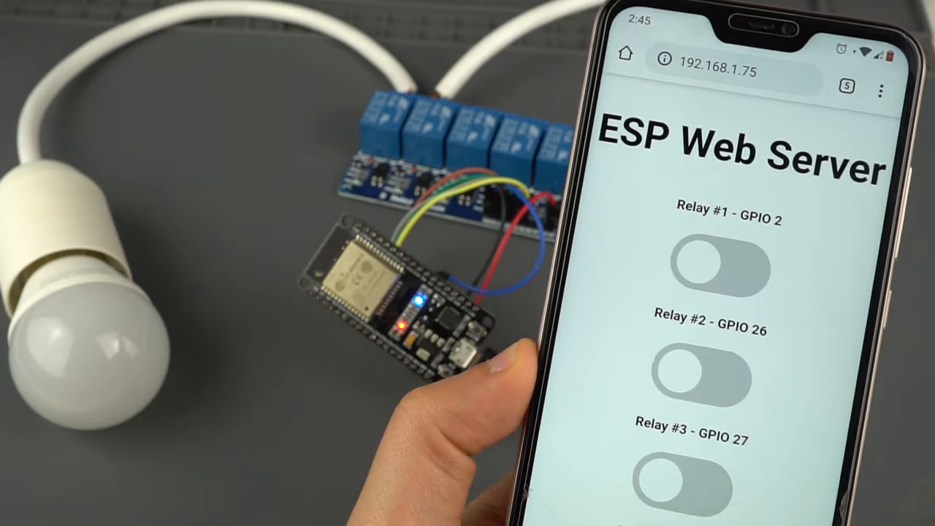
# Turn on Relays #1 and #2 to light the lamp, then switch Relay #3 off
pyautogui.click(712, 271)
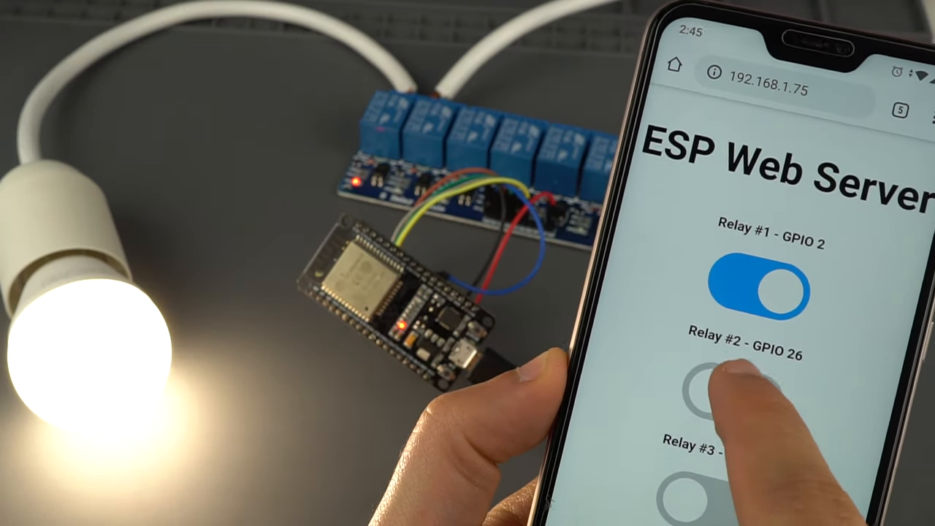
pyautogui.click(730, 395)
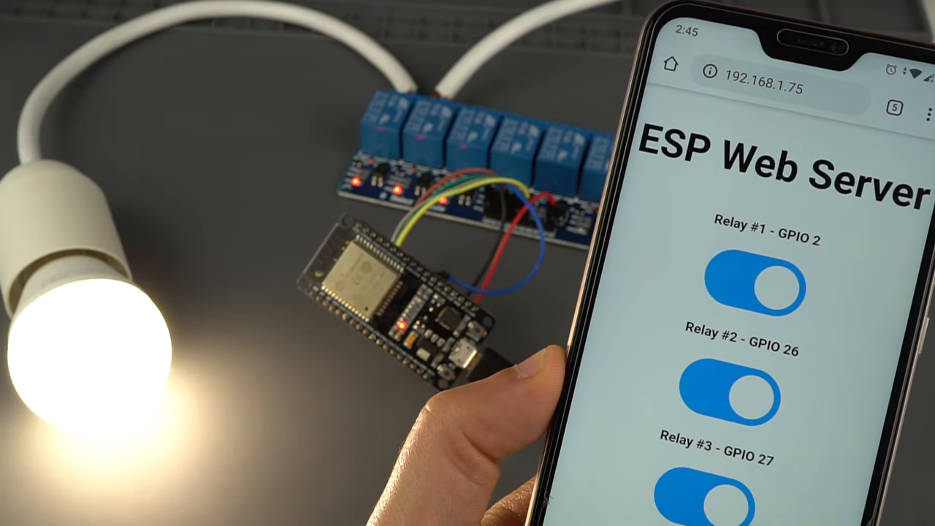
pyautogui.scroll(-3)
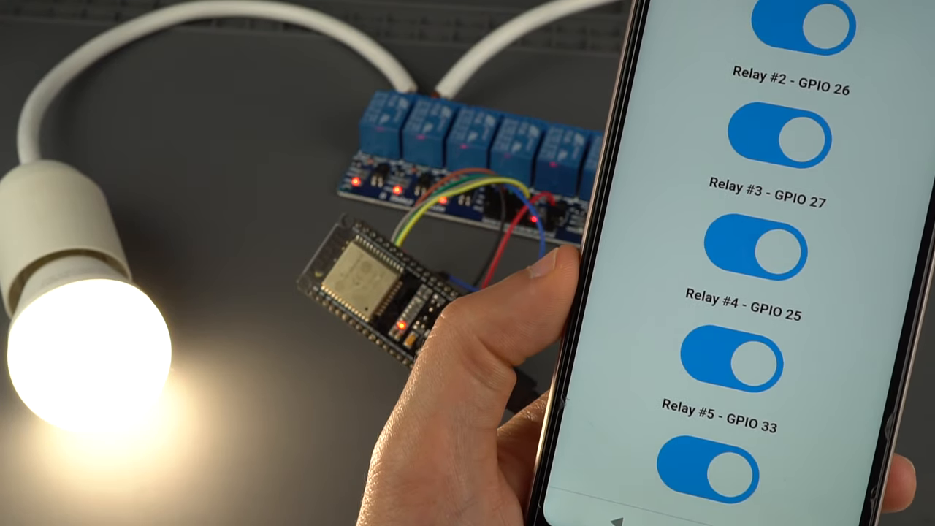
pyautogui.click(737, 369)
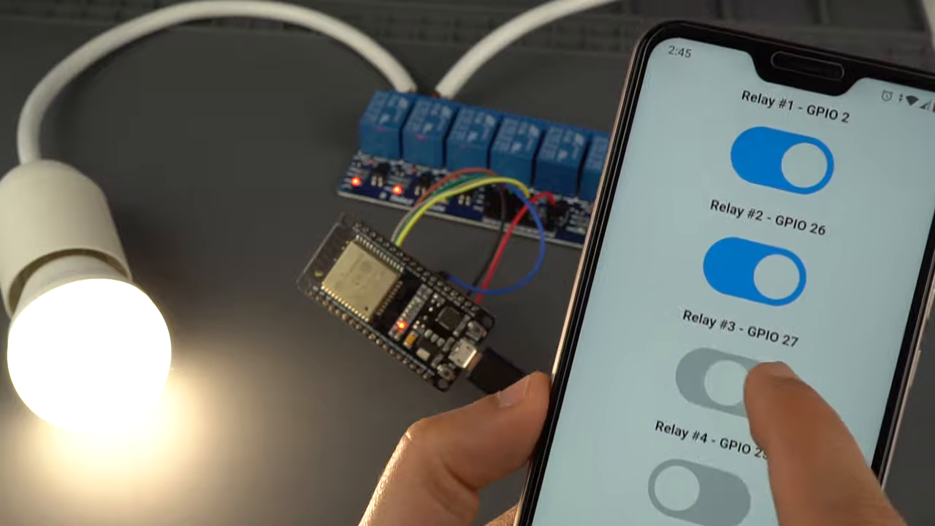